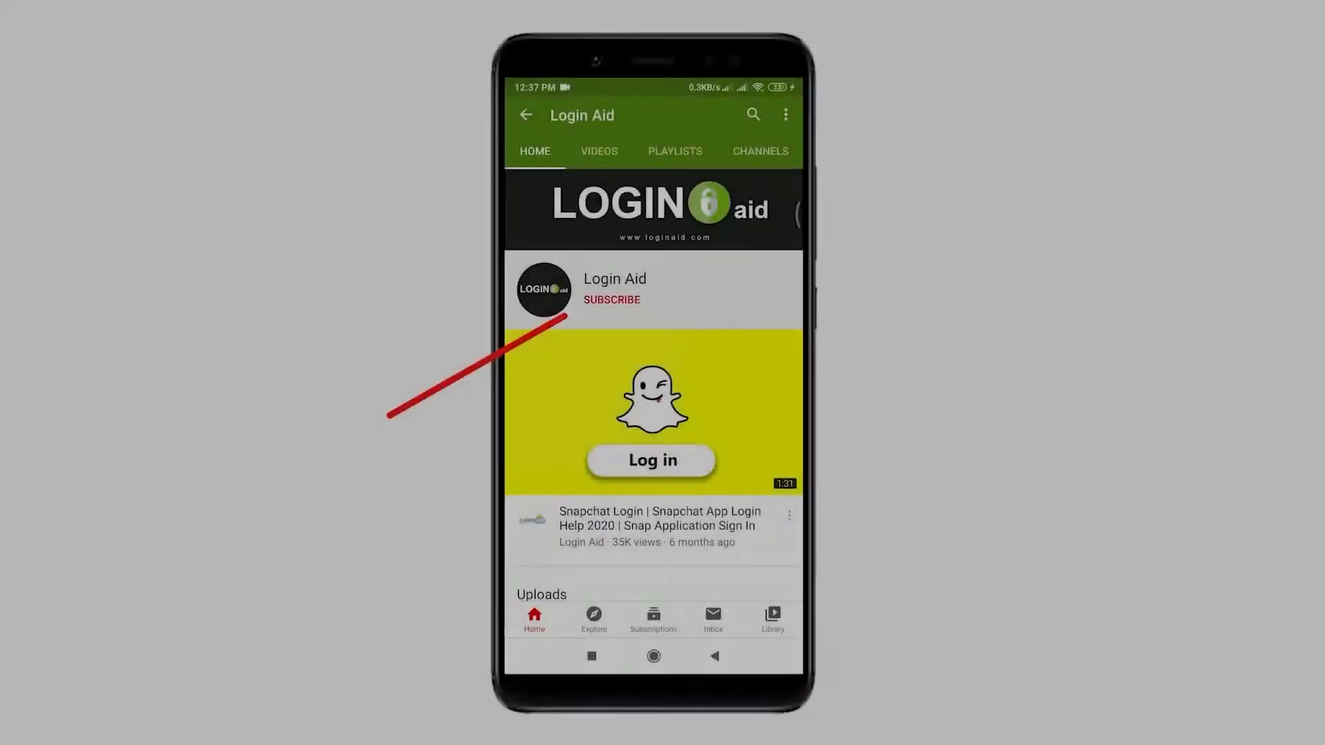
Step: Subscribe to the Login Aid YouTube channel and bring up hi5's Log In screen
left_click(612, 299)
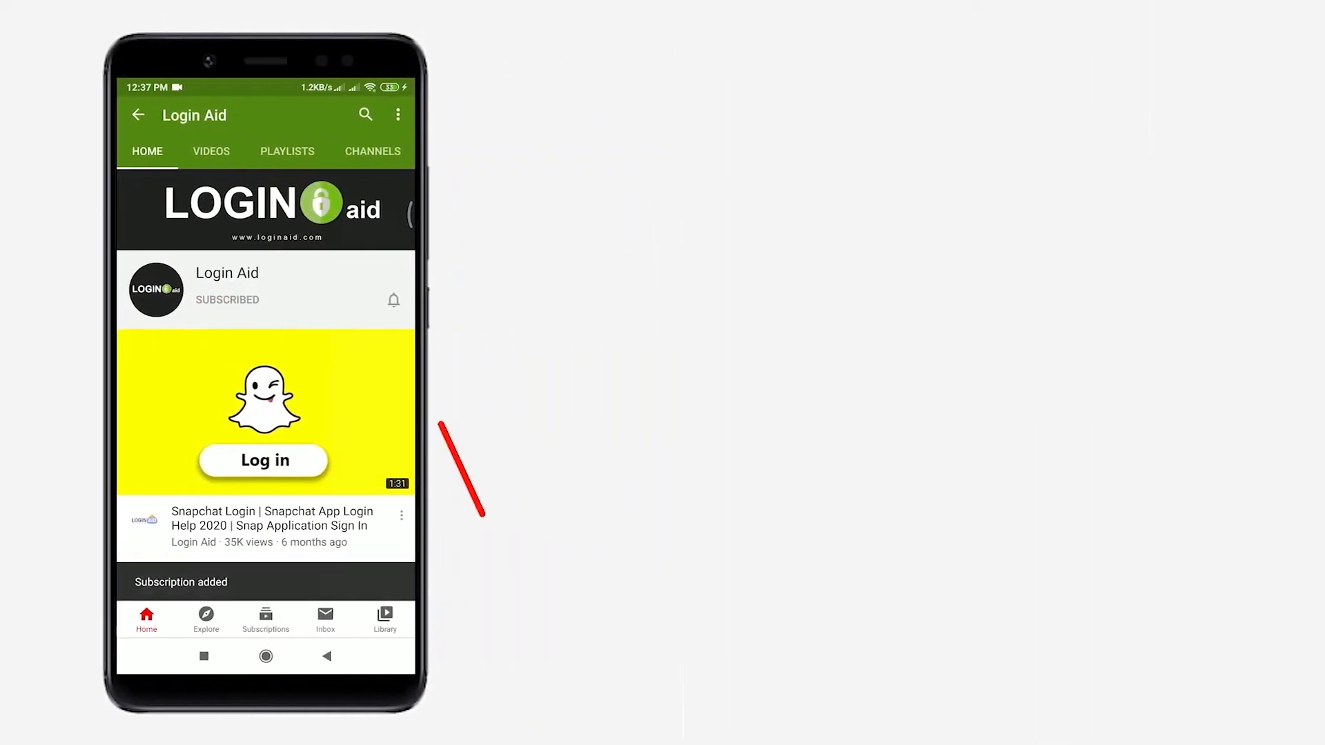
left_click(393, 299)
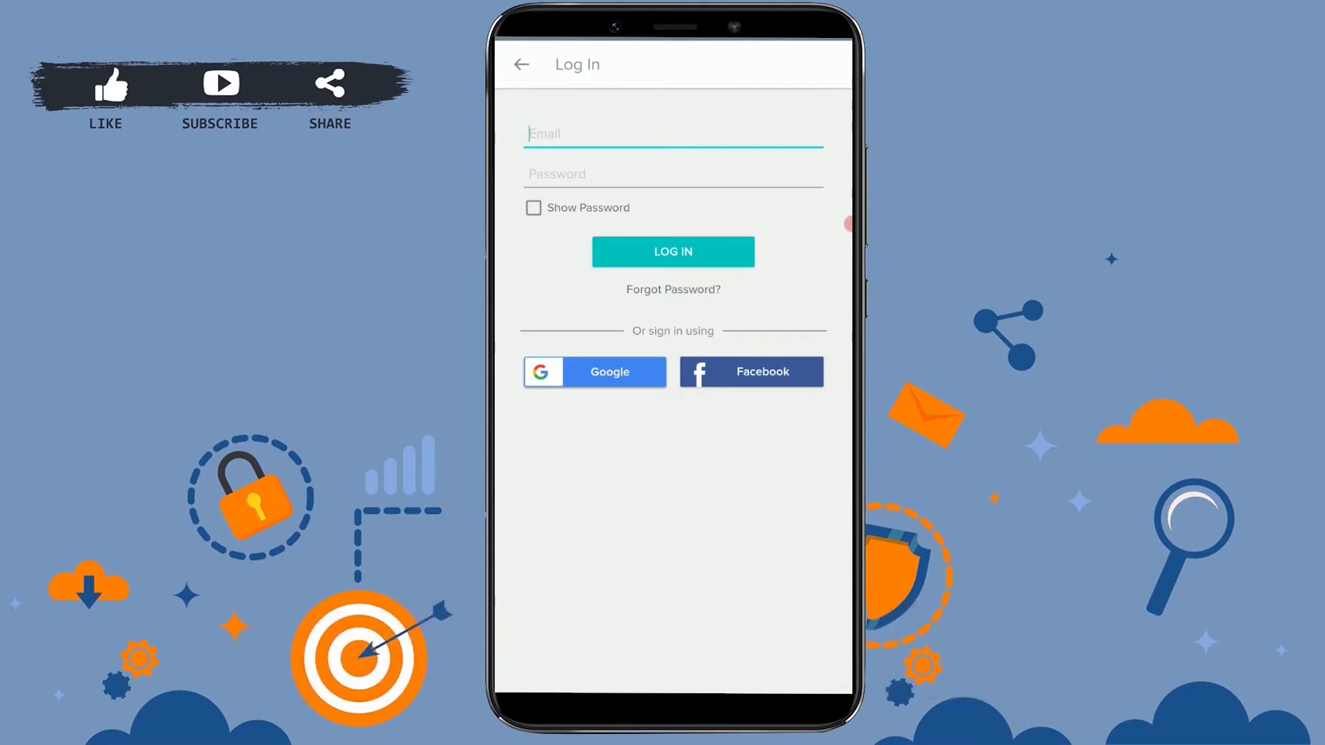
left_click(672, 289)
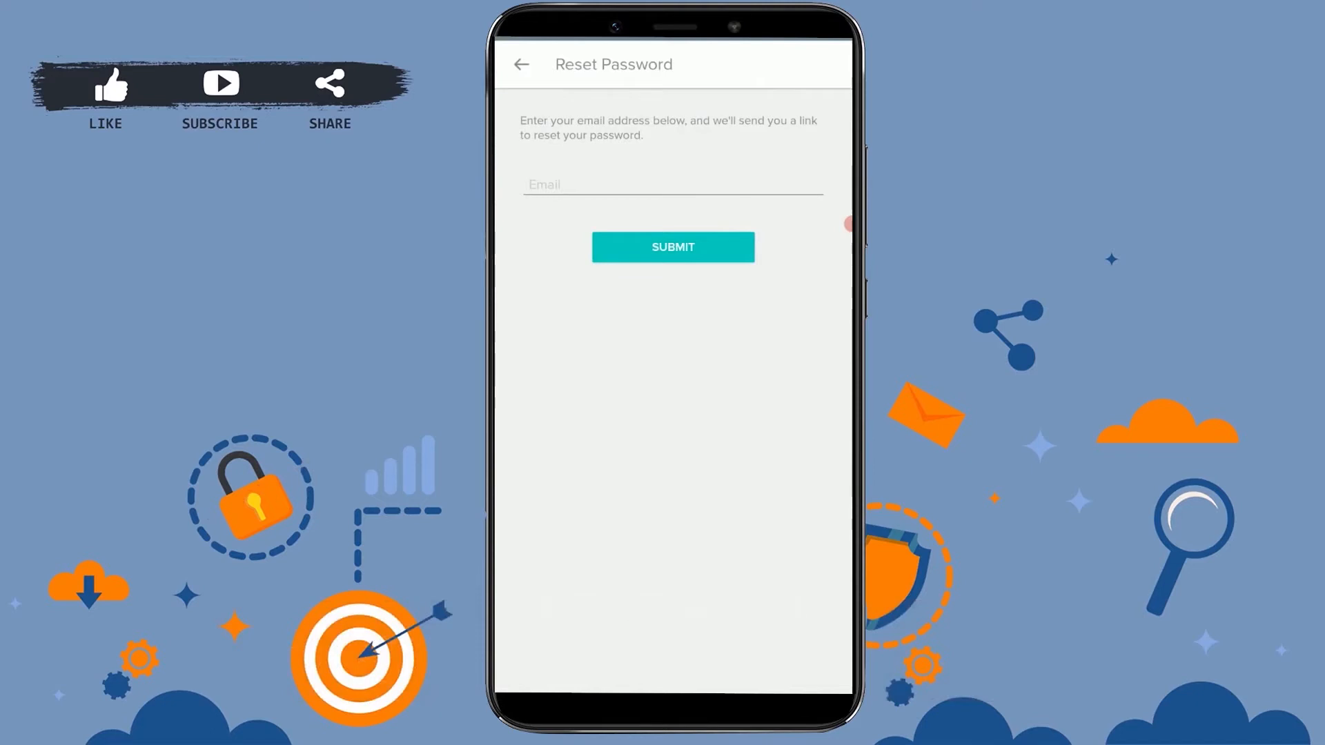
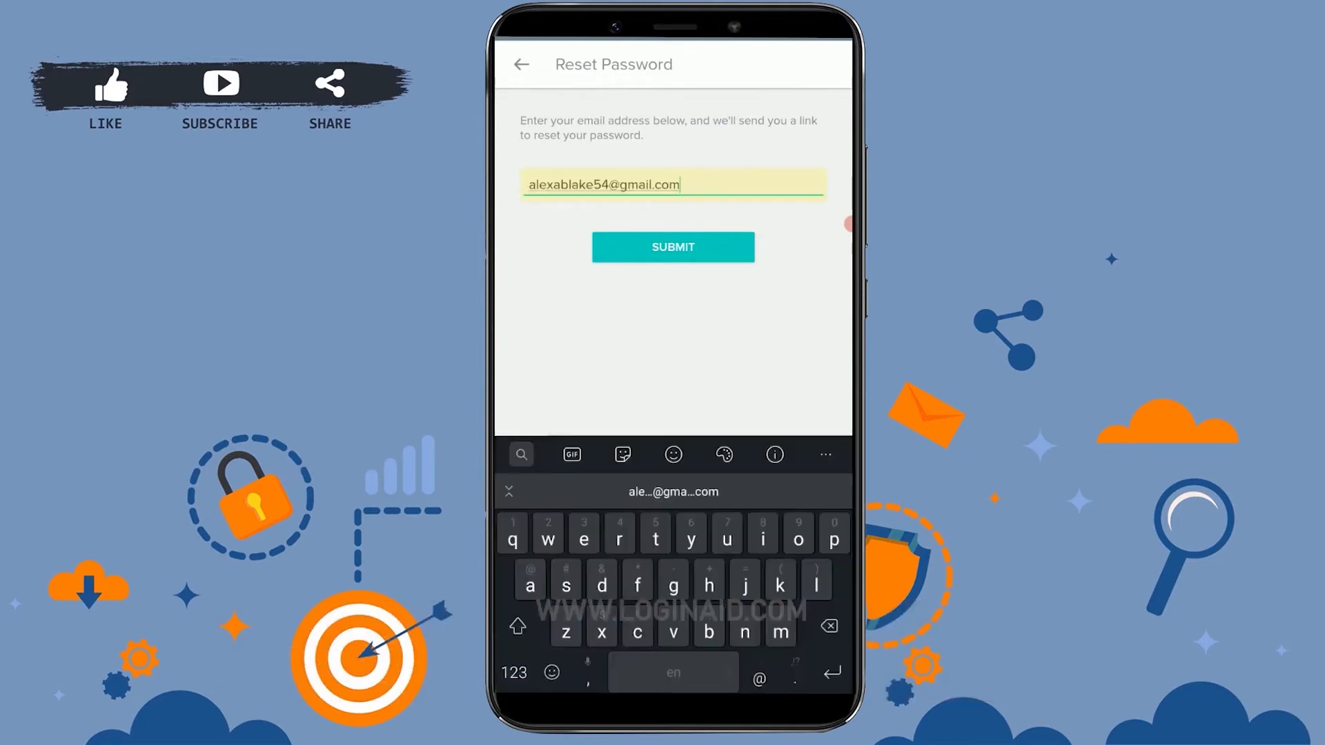
left_click(672, 247)
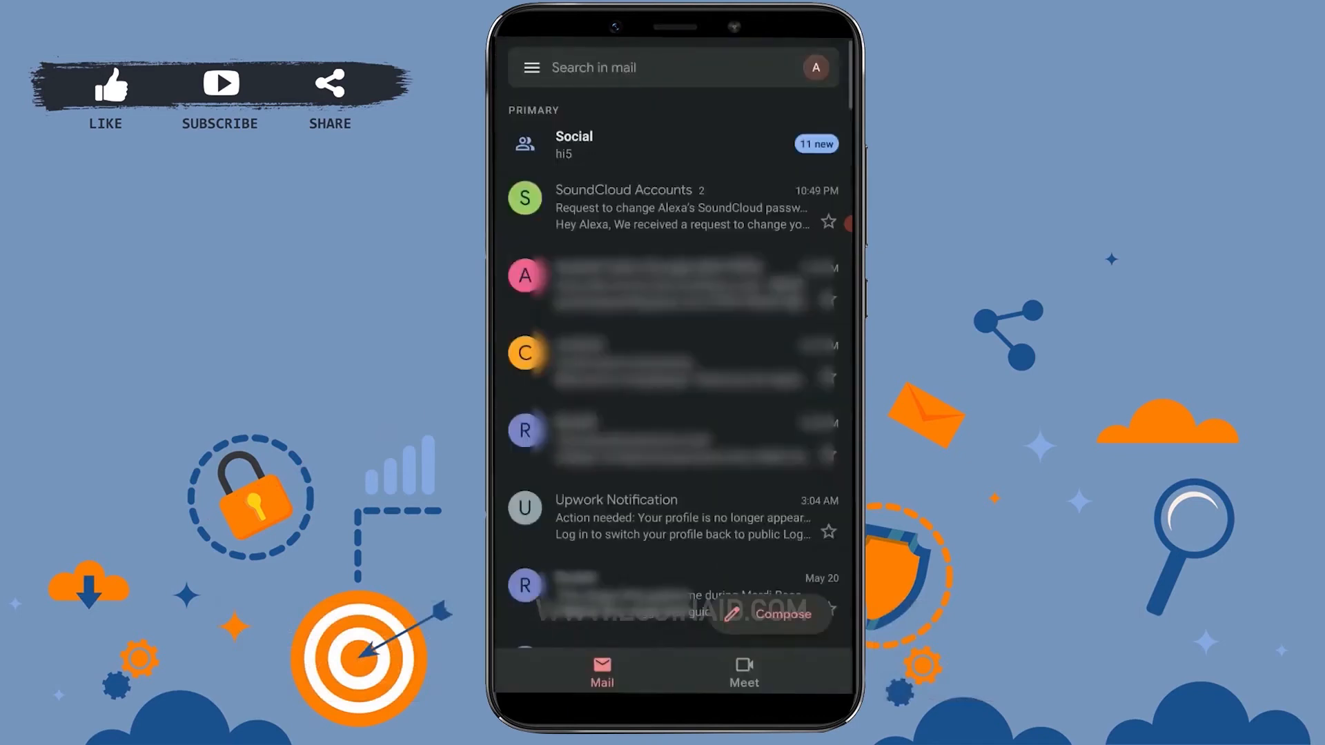
Step: From Gmail's Social category, follow the hi5 Password Change email's Change Password link
left_click(574, 144)
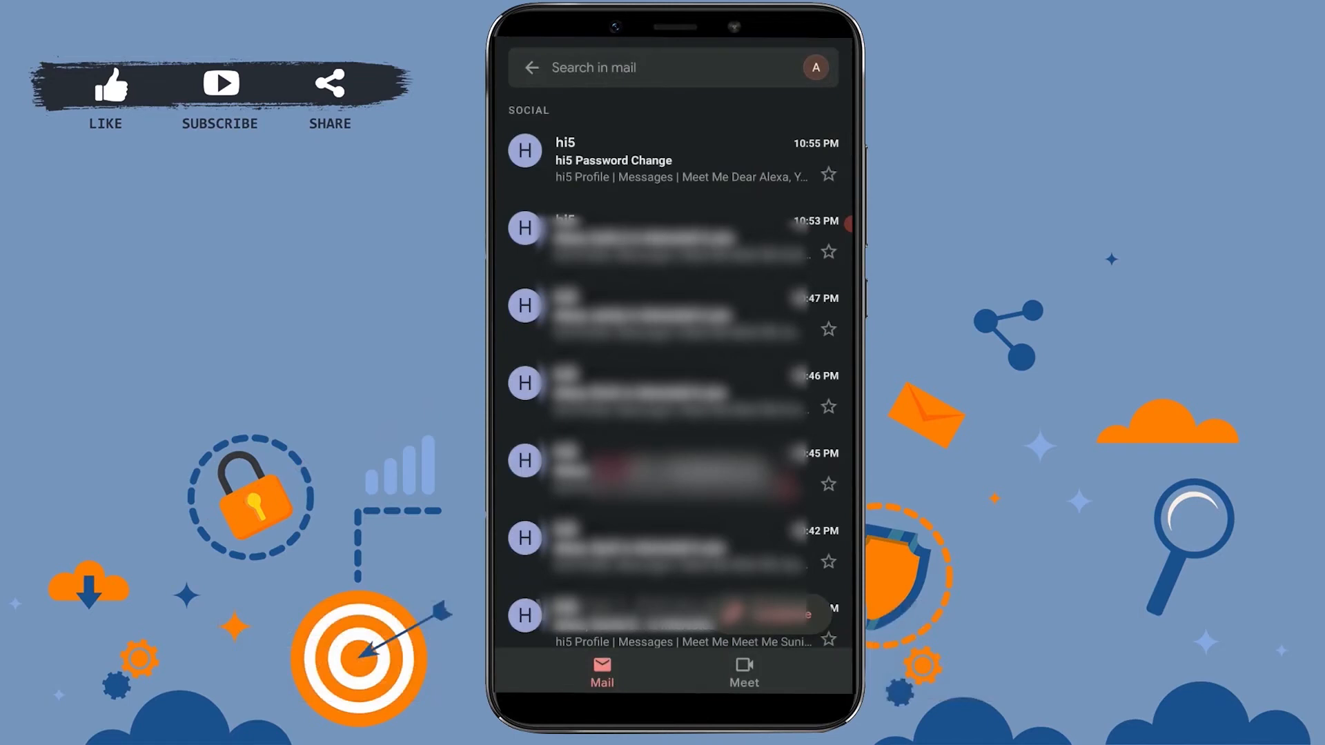
left_click(668, 161)
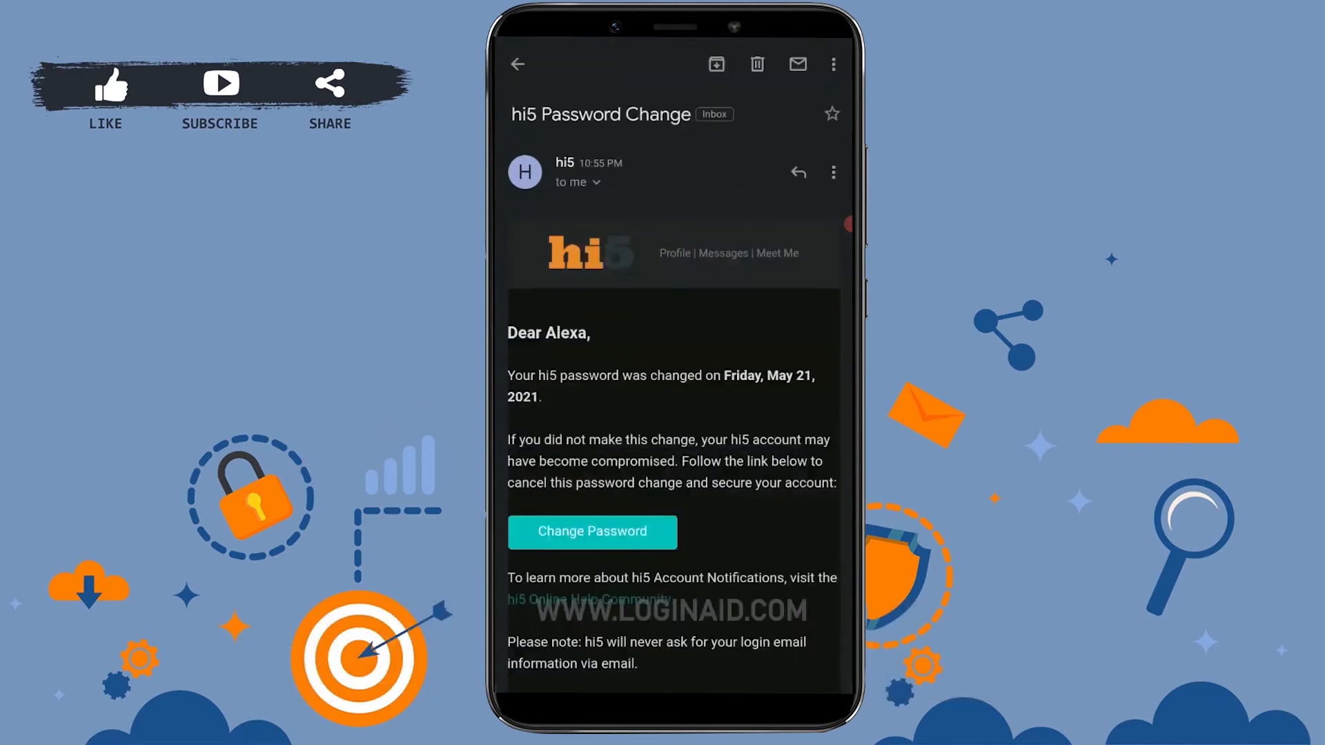
scroll("down", 3)
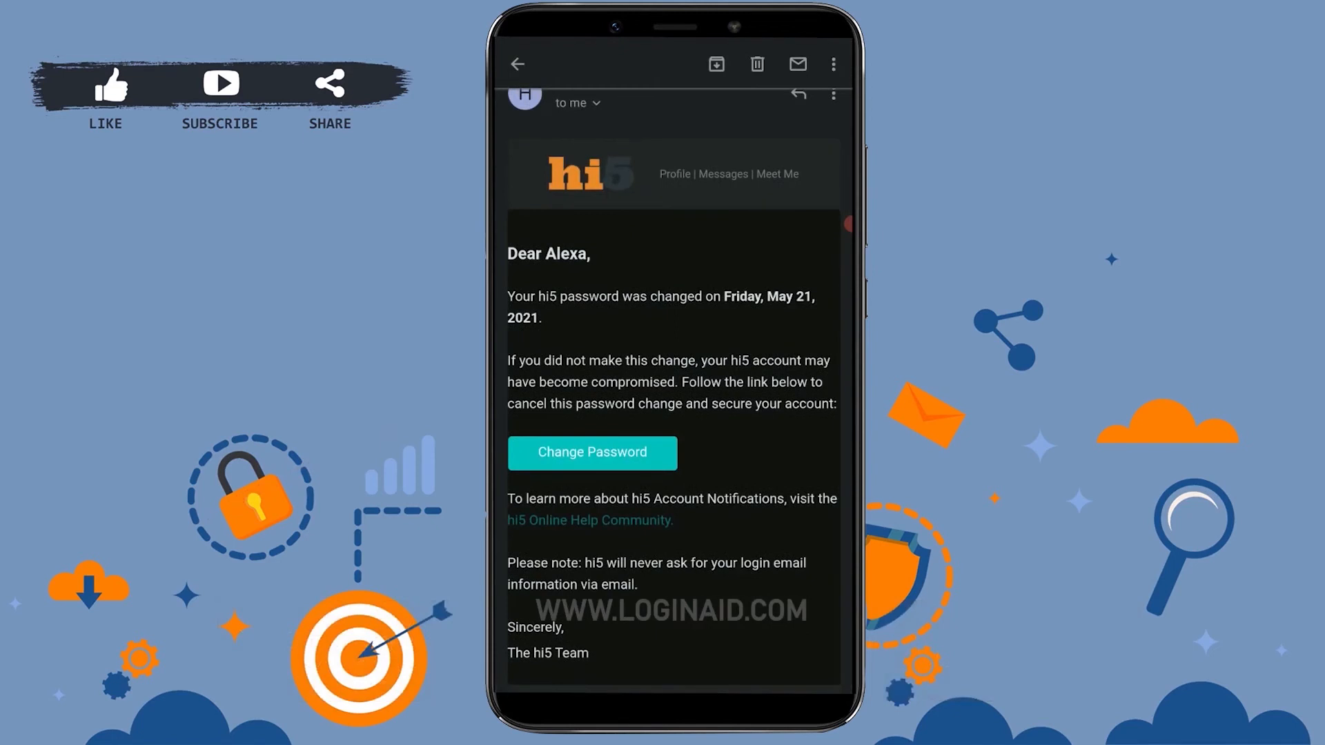
left_click(593, 453)
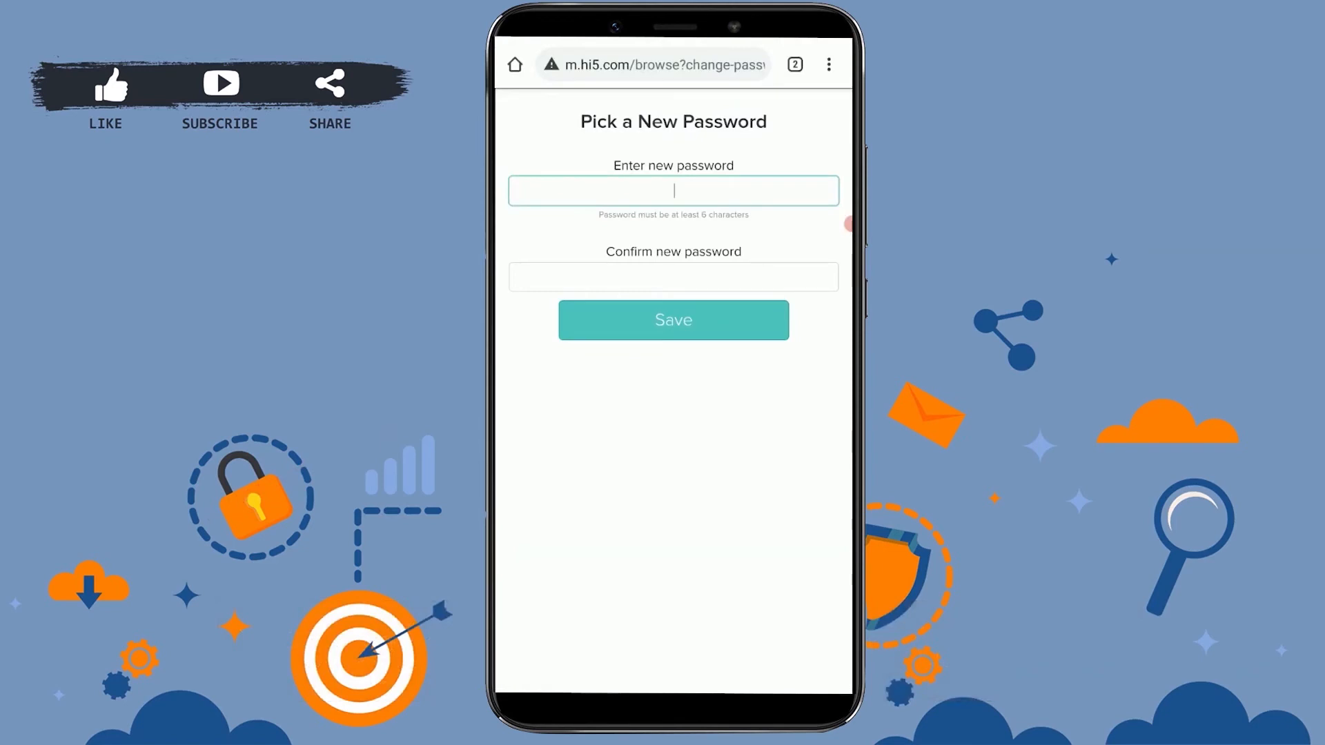
Step: Enter and confirm the new hi5 password and save it in Chrome
left_click(673, 191)
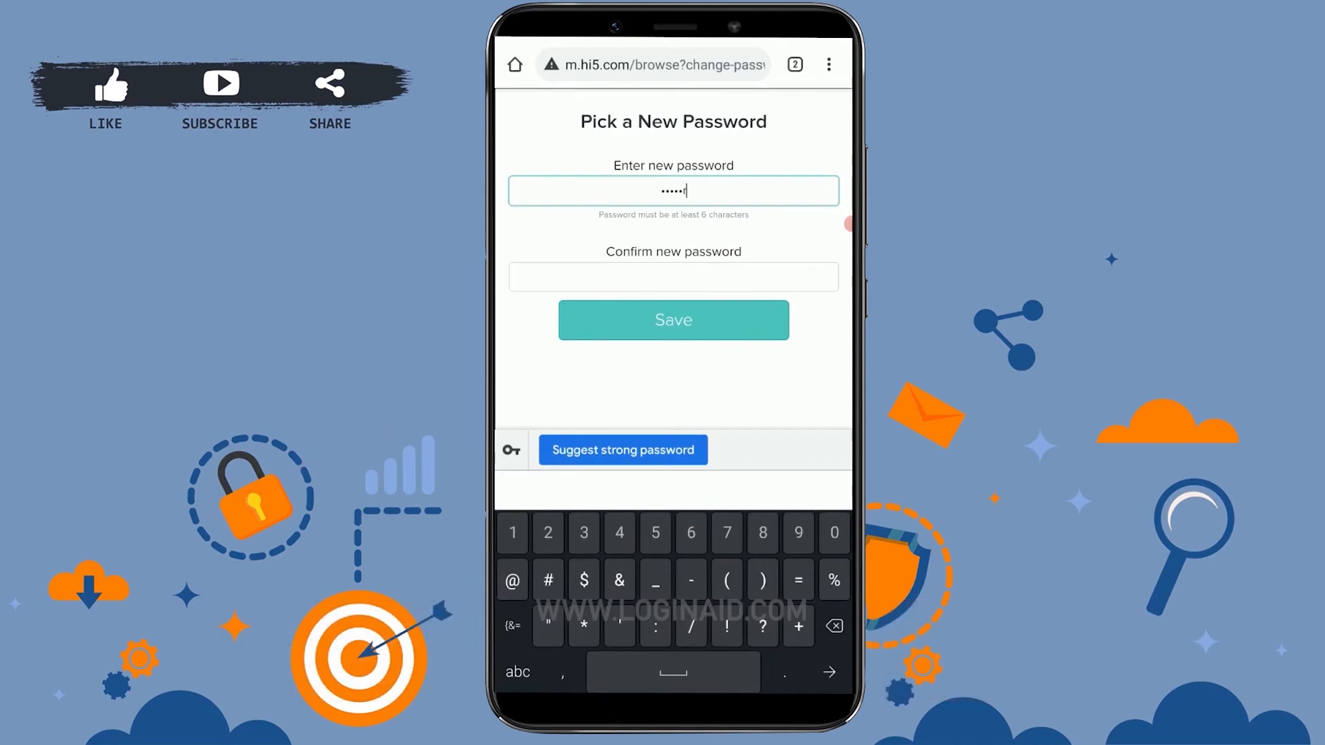
left_click(673, 276)
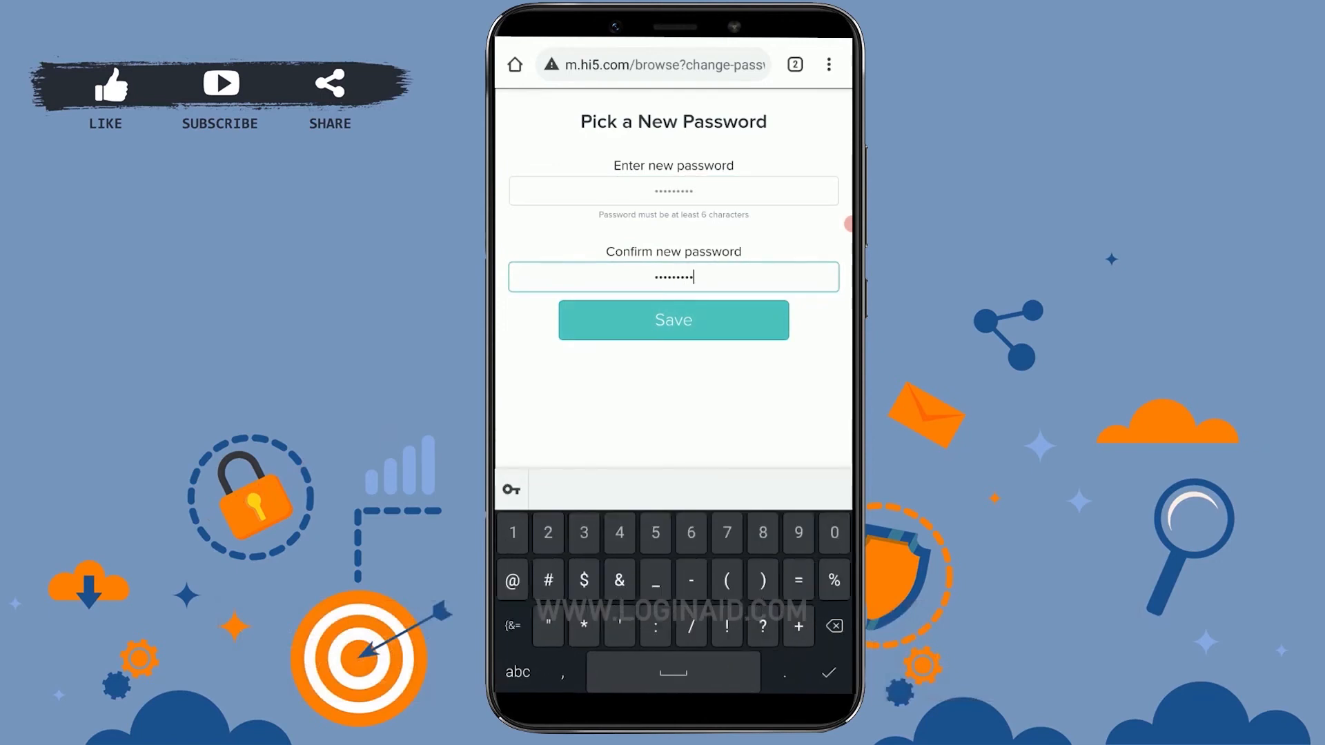
left_click(672, 318)
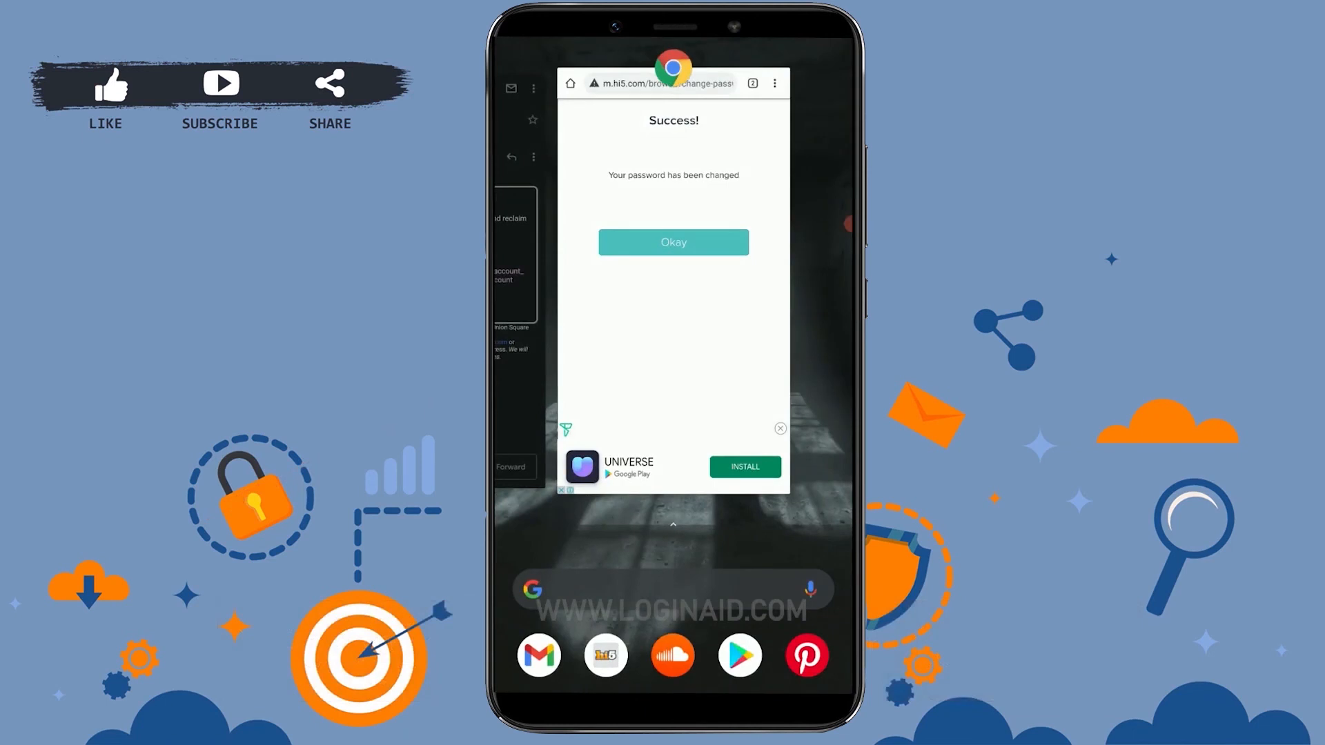
Step: Back in the hi5 app, log in with the account email and new password
left_click(672, 243)
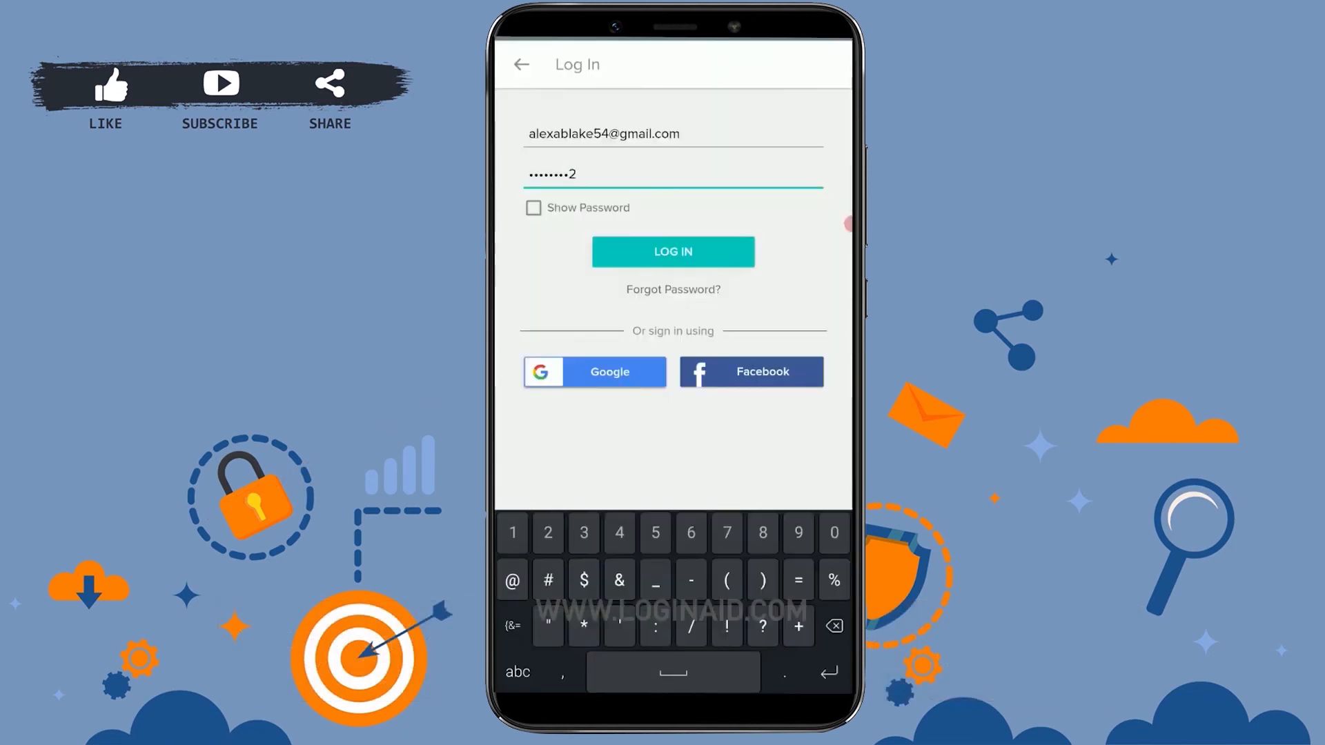
left_click(672, 251)
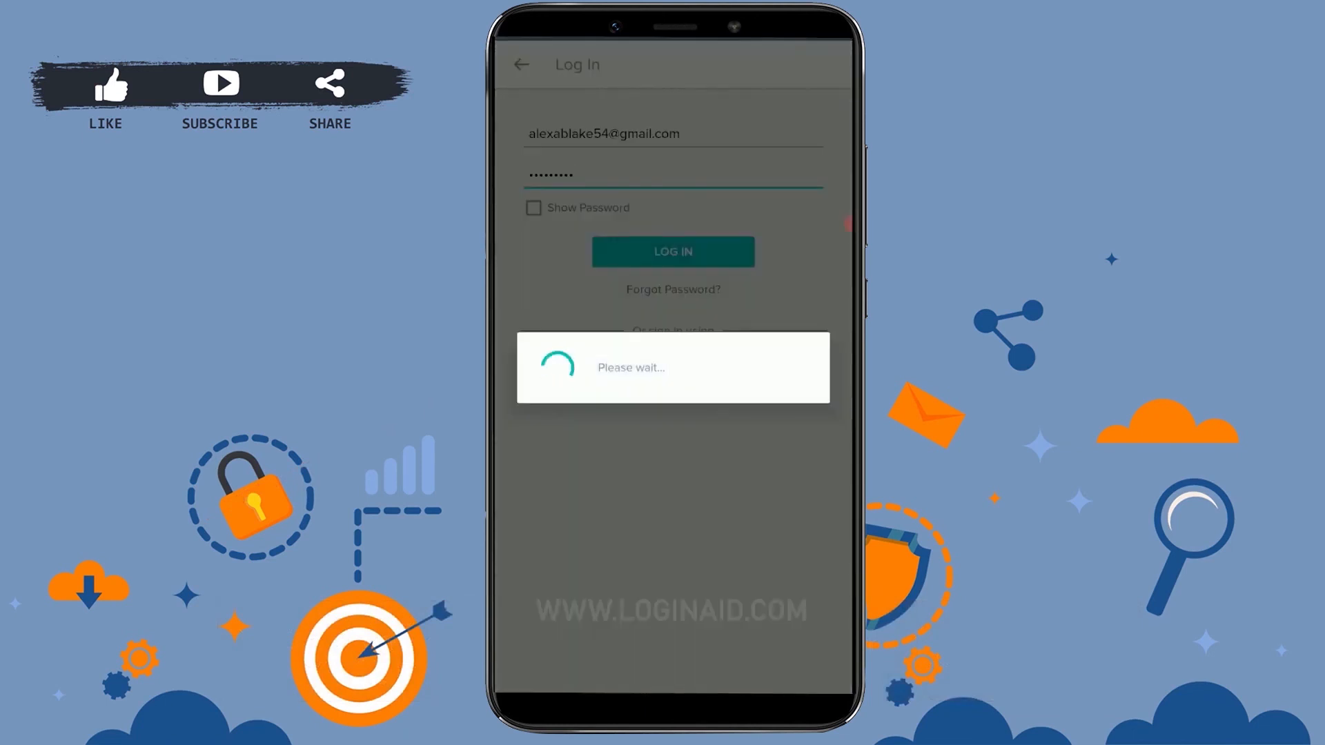